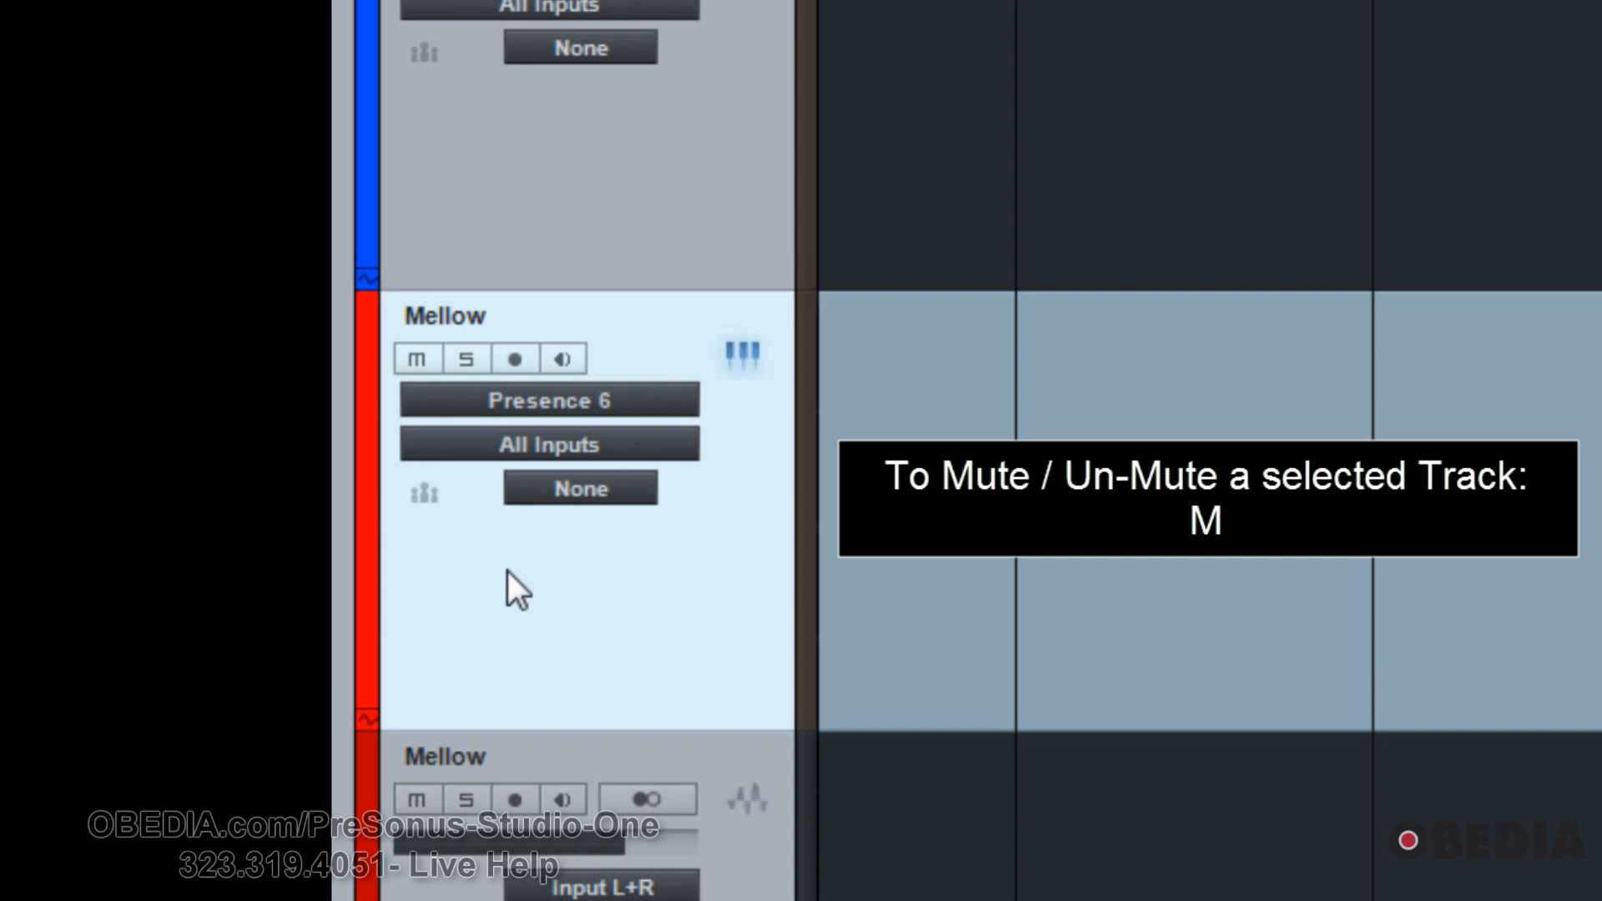
mouse_move(470, 601)
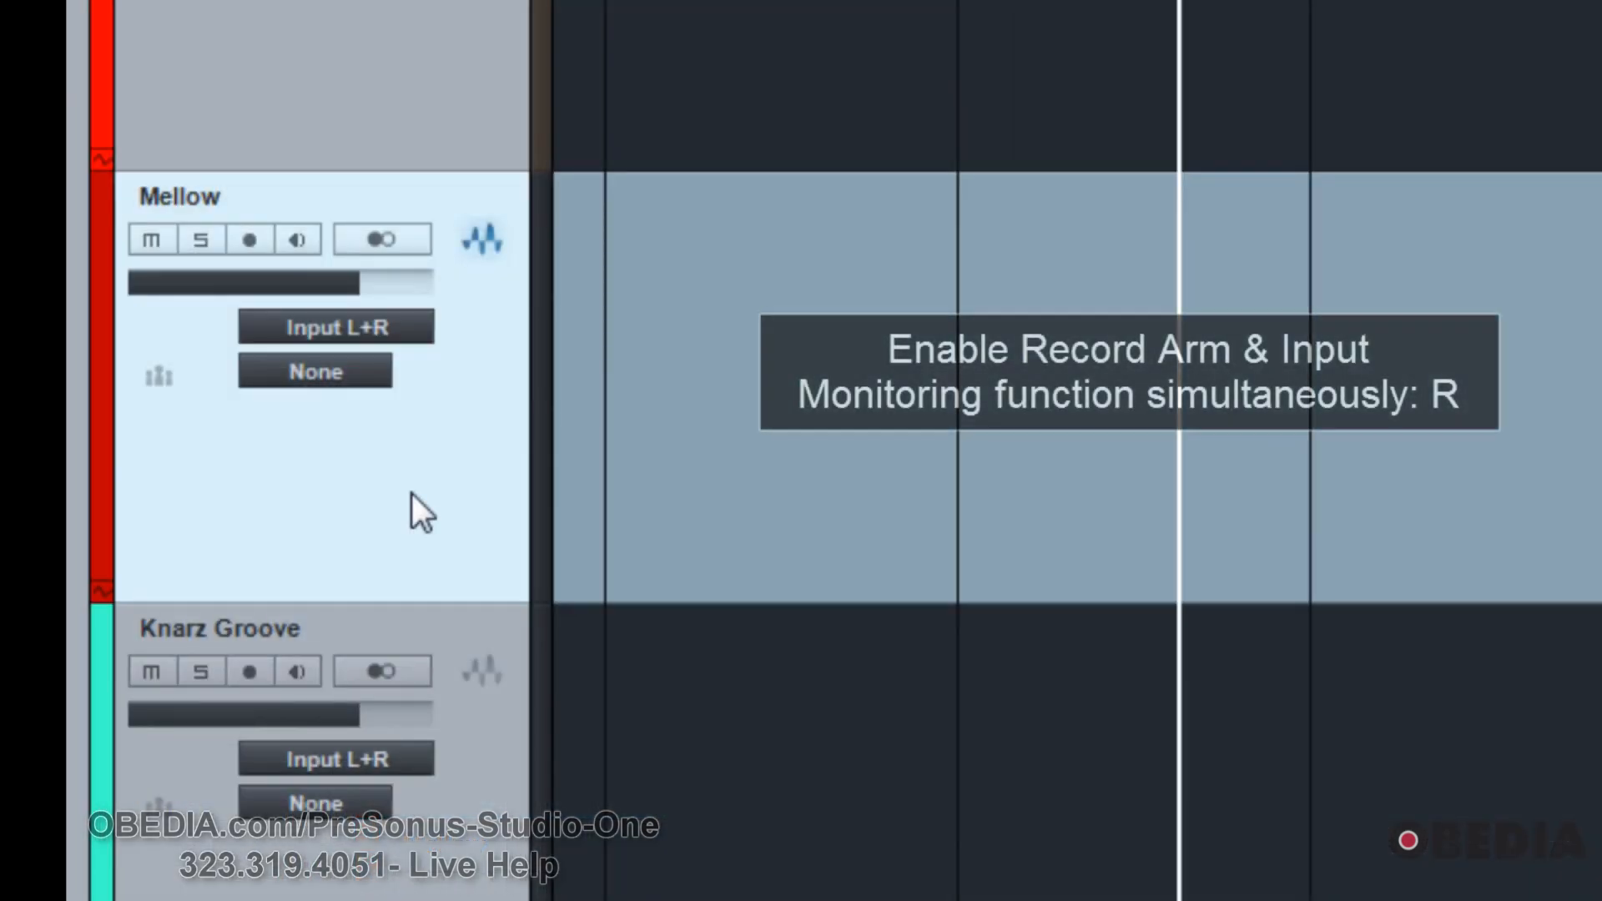
Use the R and A shortcuts, zoom out and in with W/E, then scroll to bars 53–73
key(r)
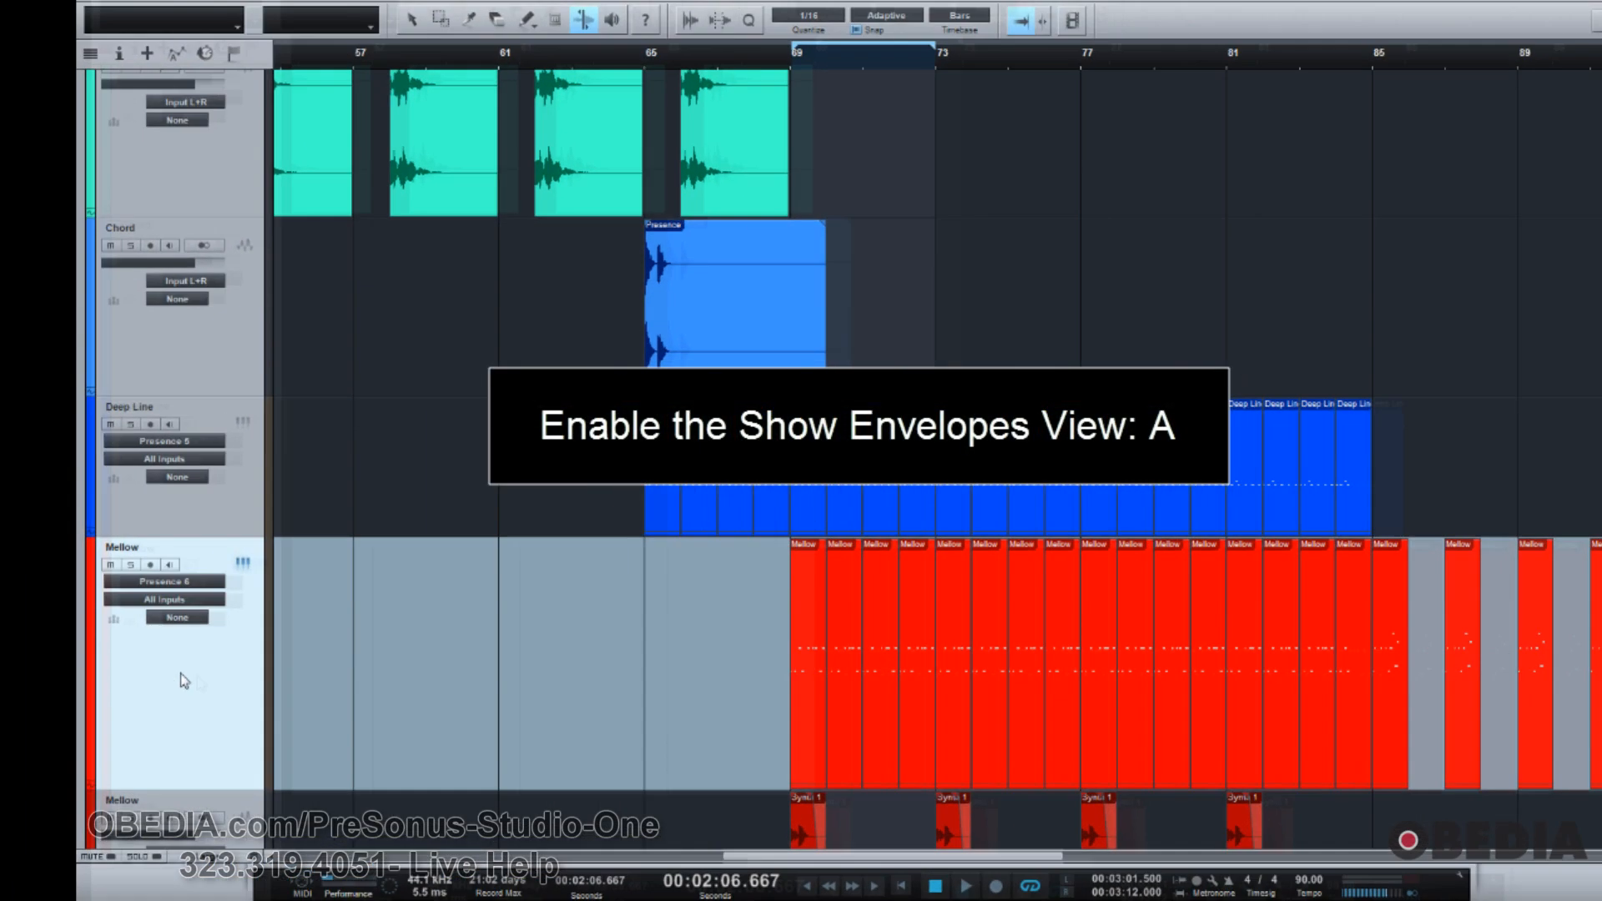
key(a)
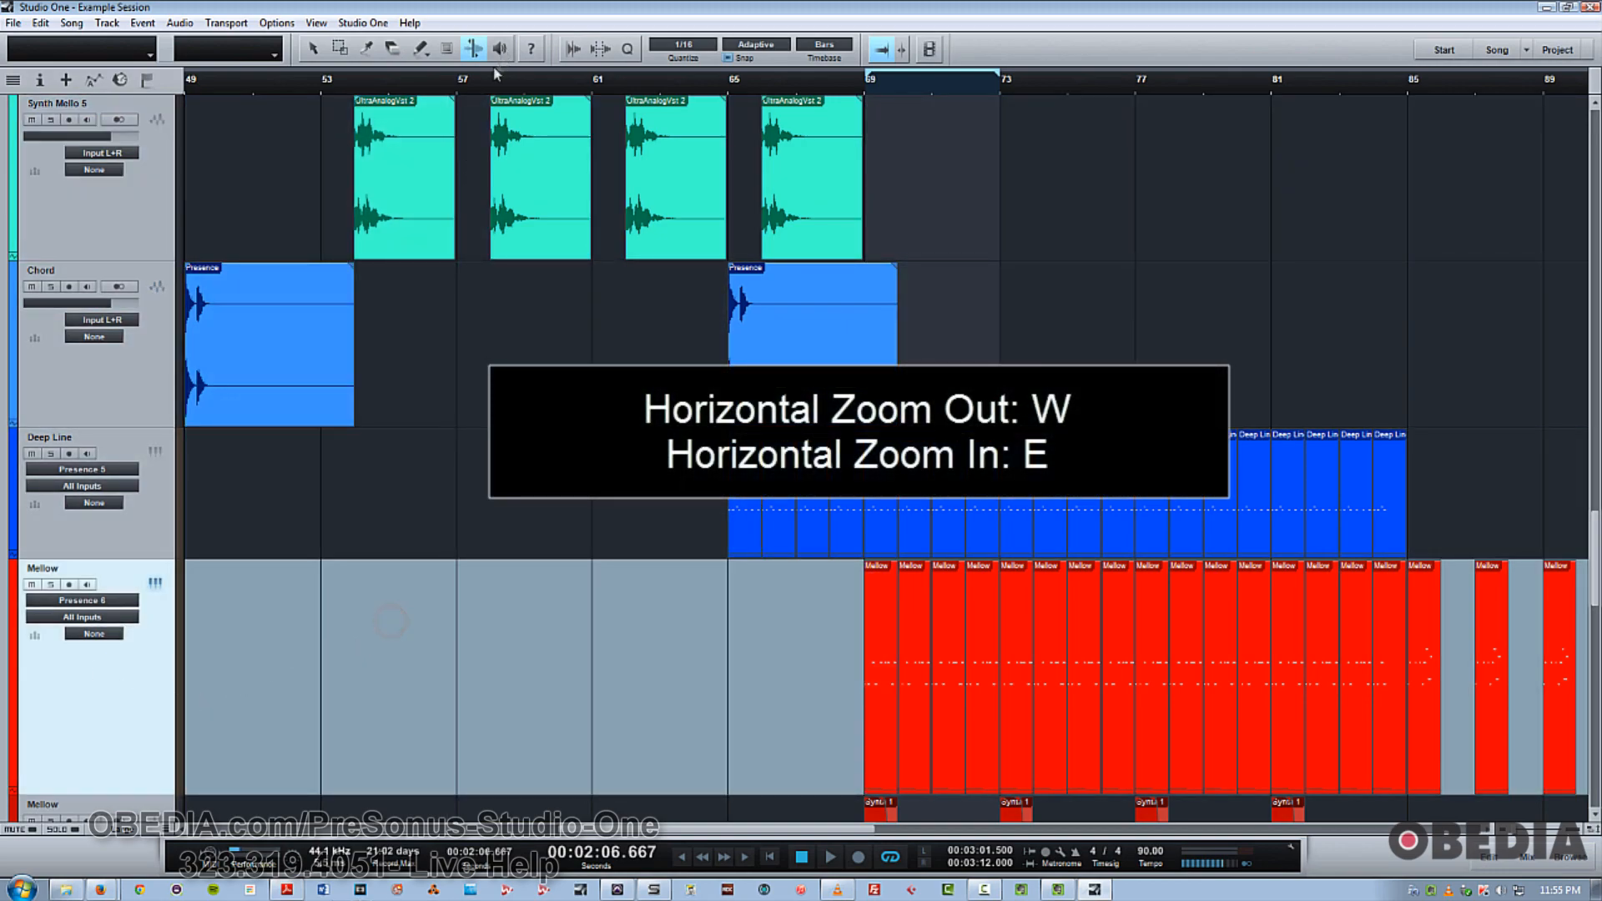
key(w)
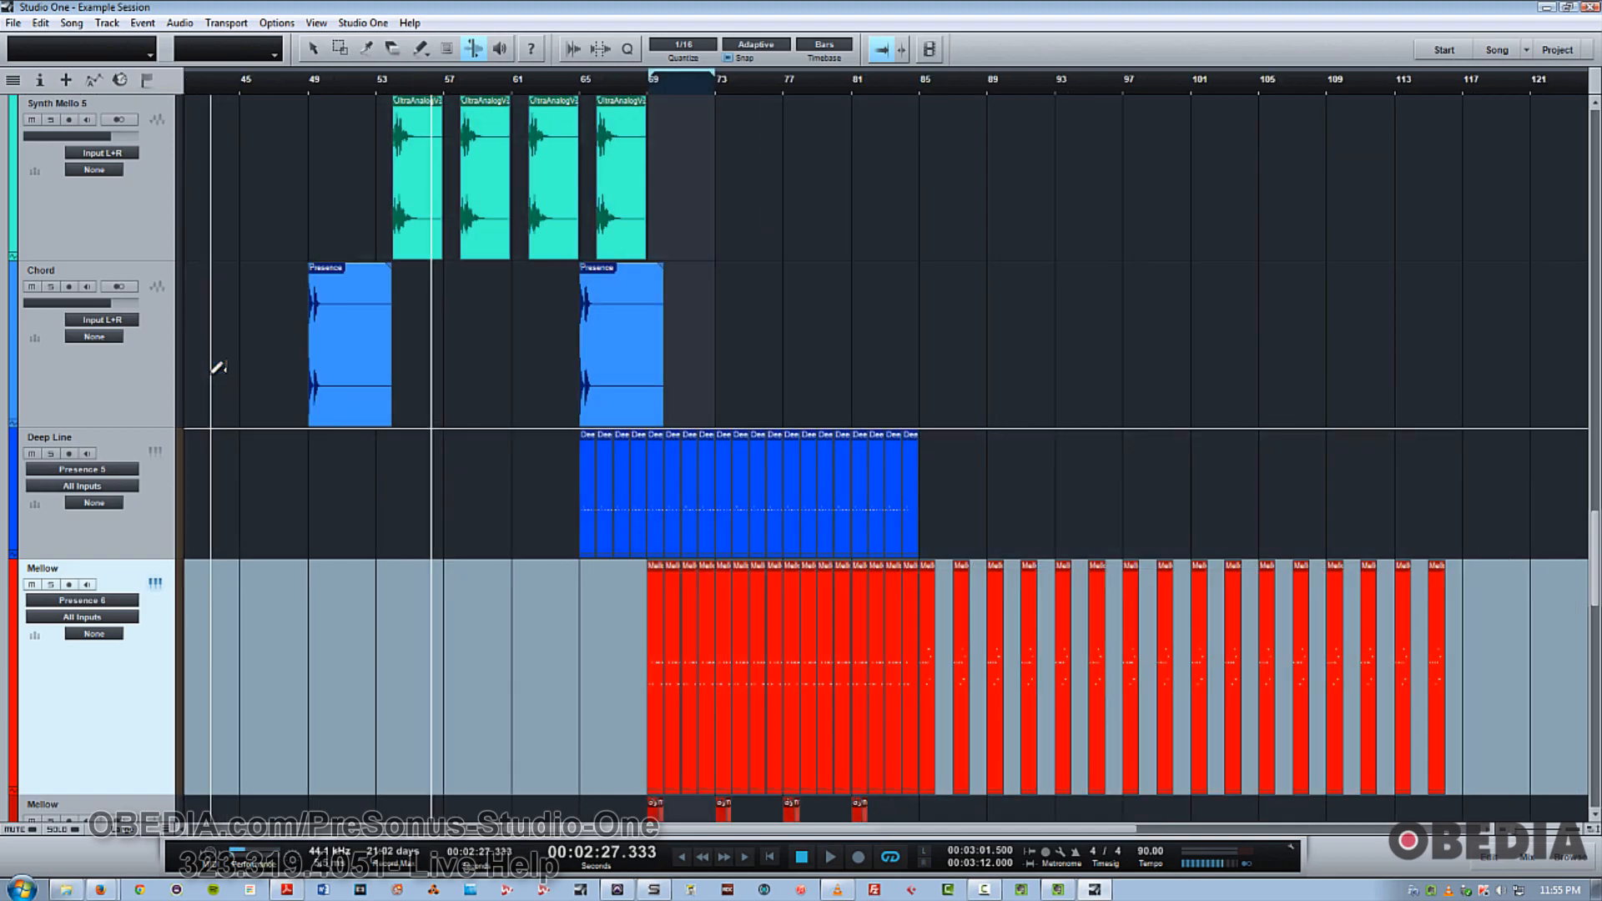
key(e)
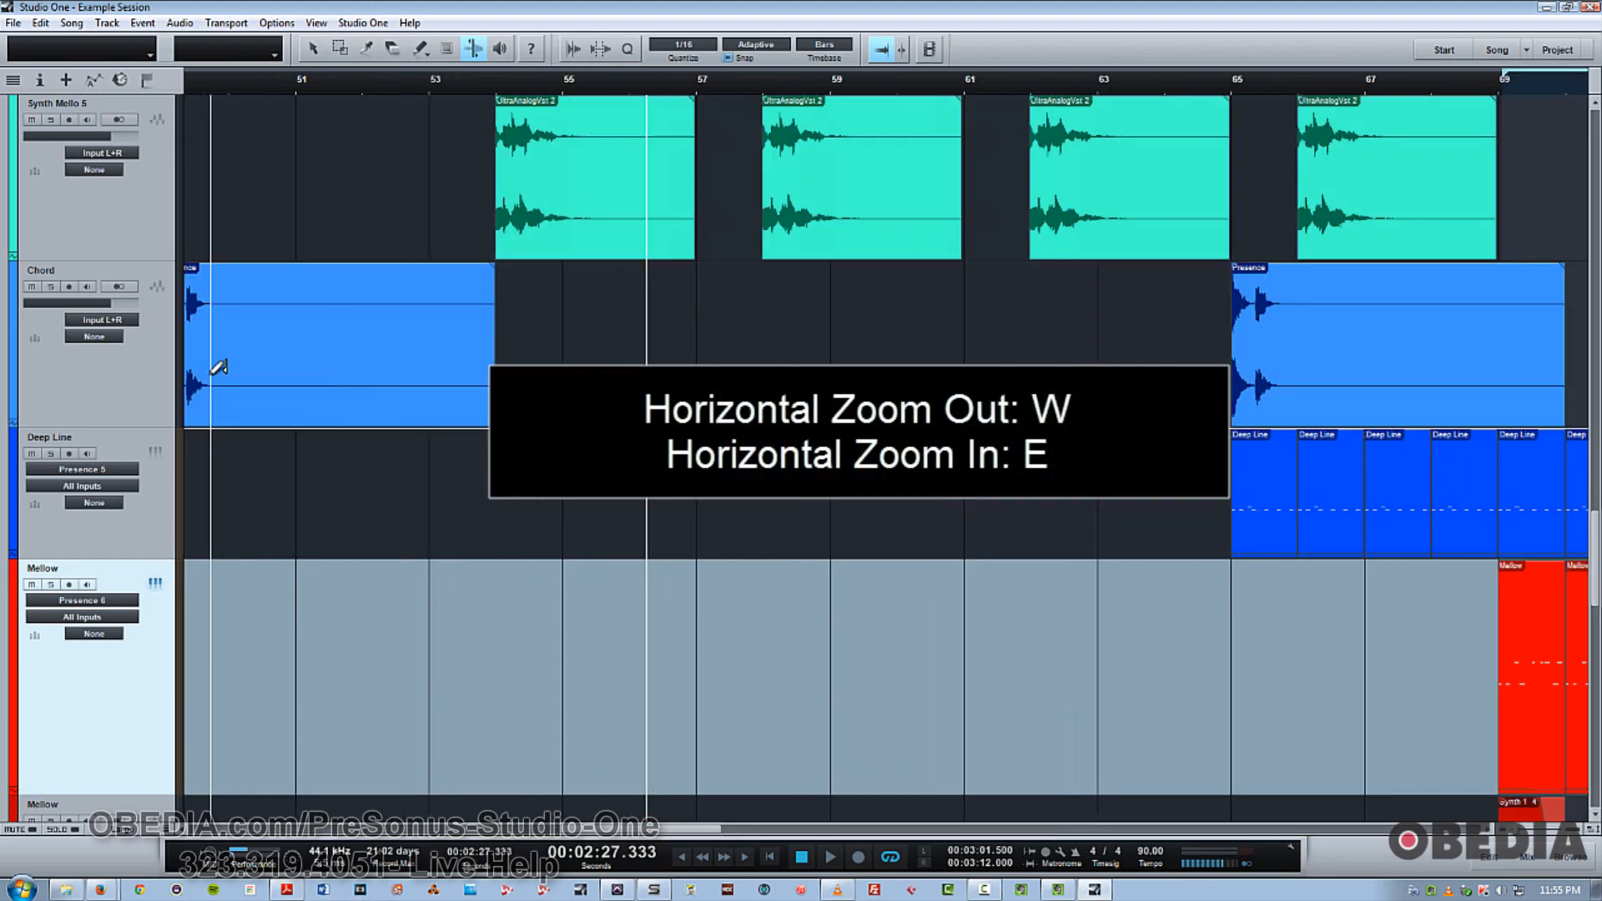
key(w)
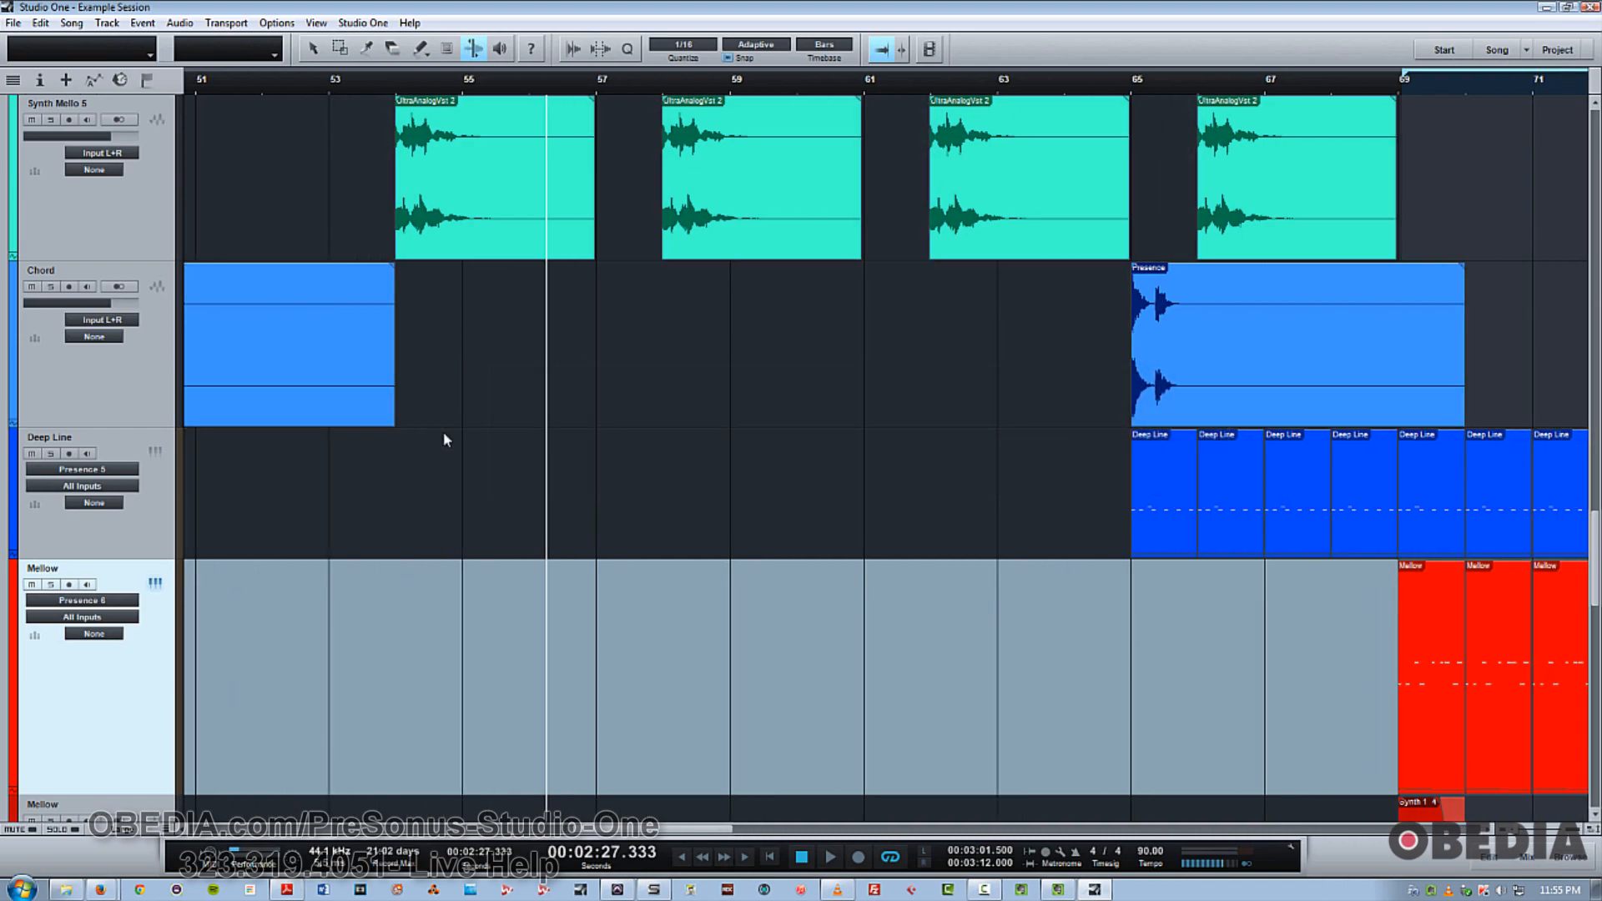
scroll(right, 3)
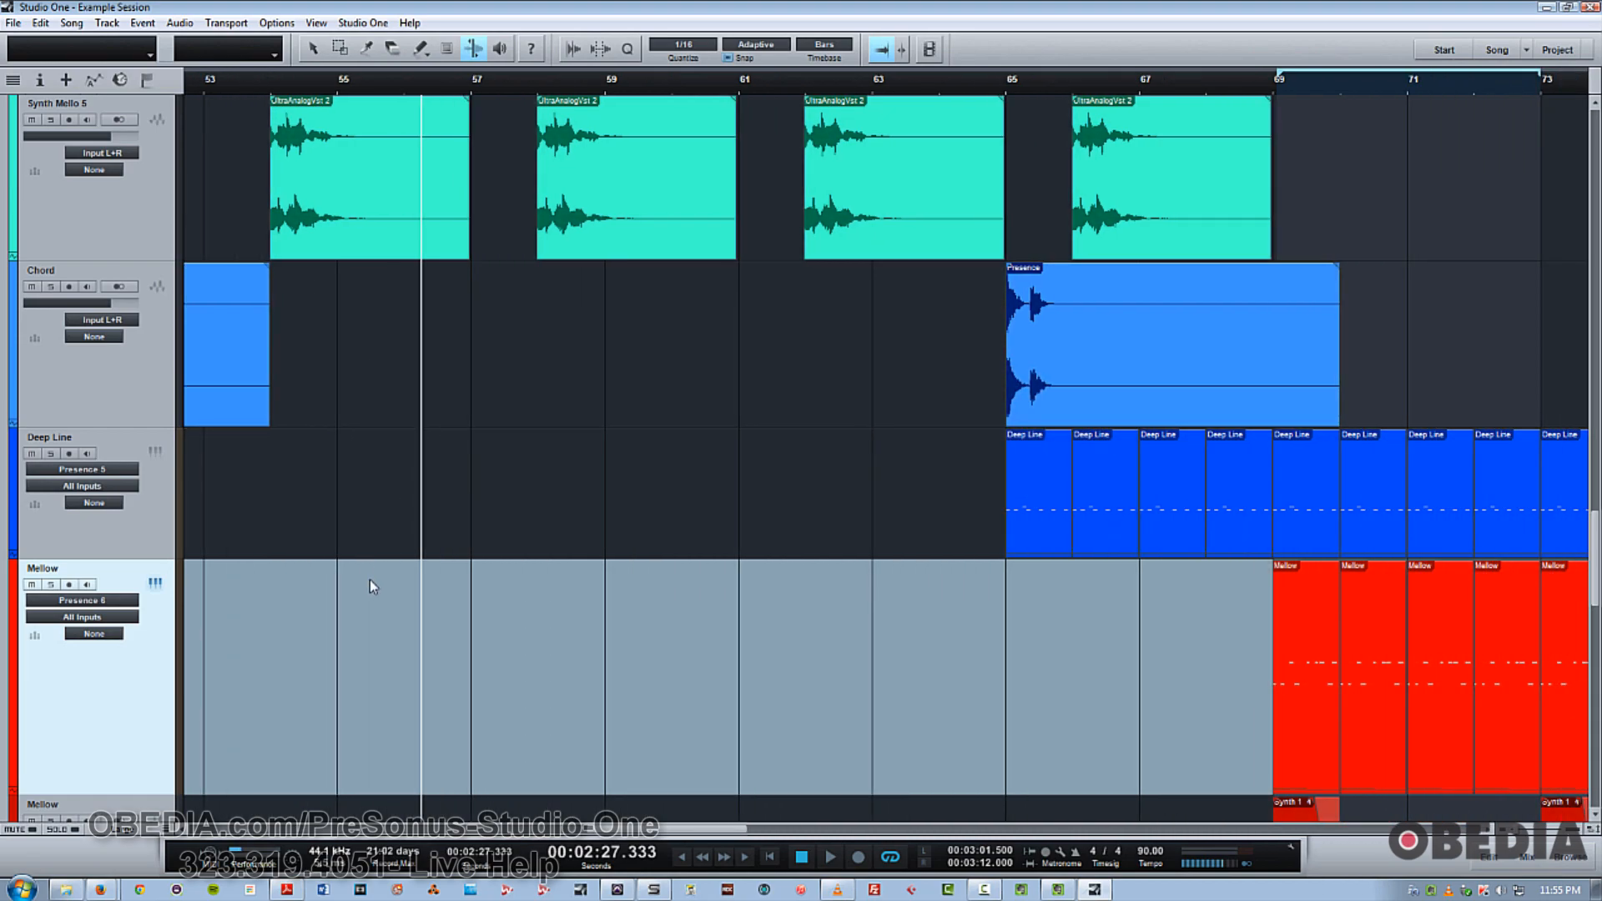